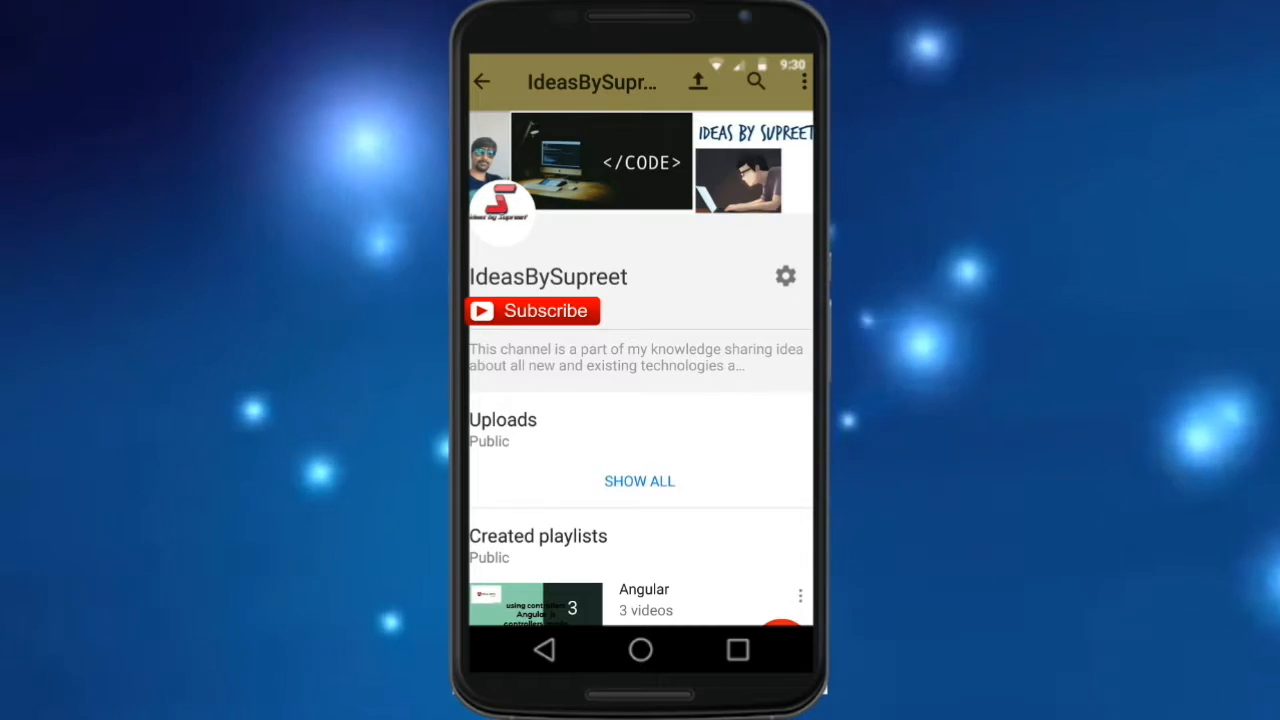
Step: Finish data.records in the success callback and run it to list customers like Alfreds Futterkiste
click(533, 311)
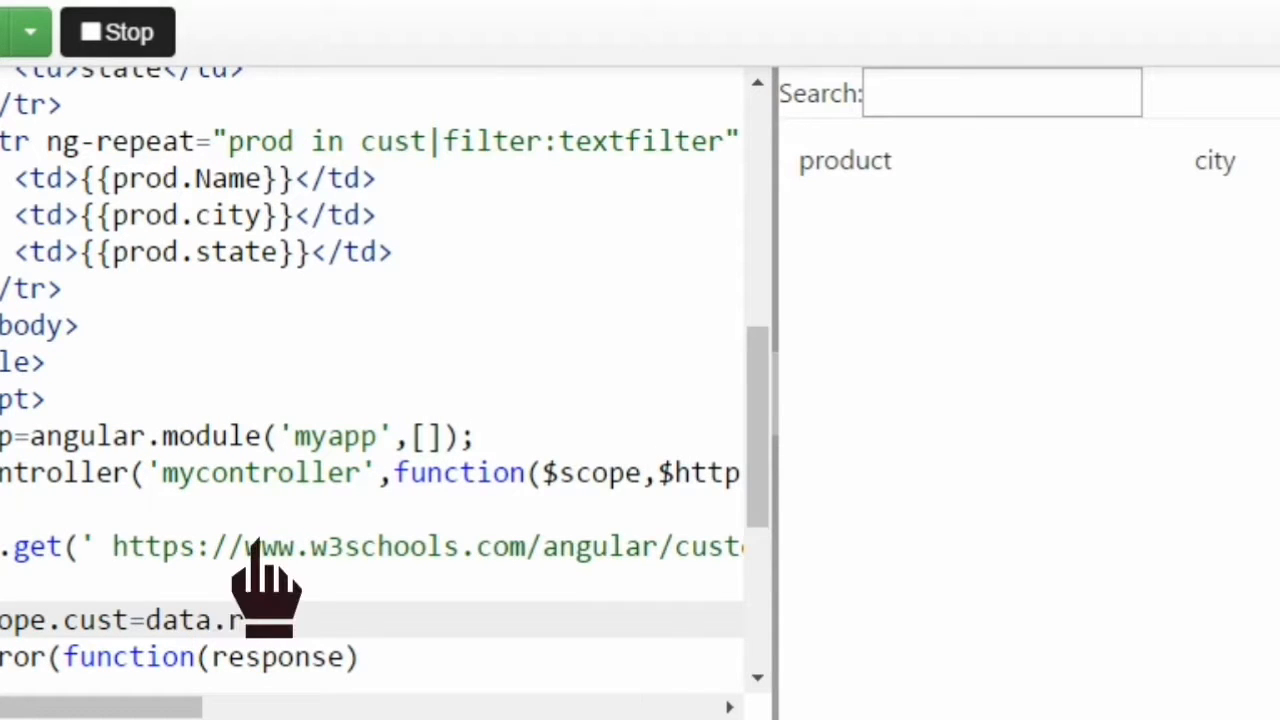
text(ecords)
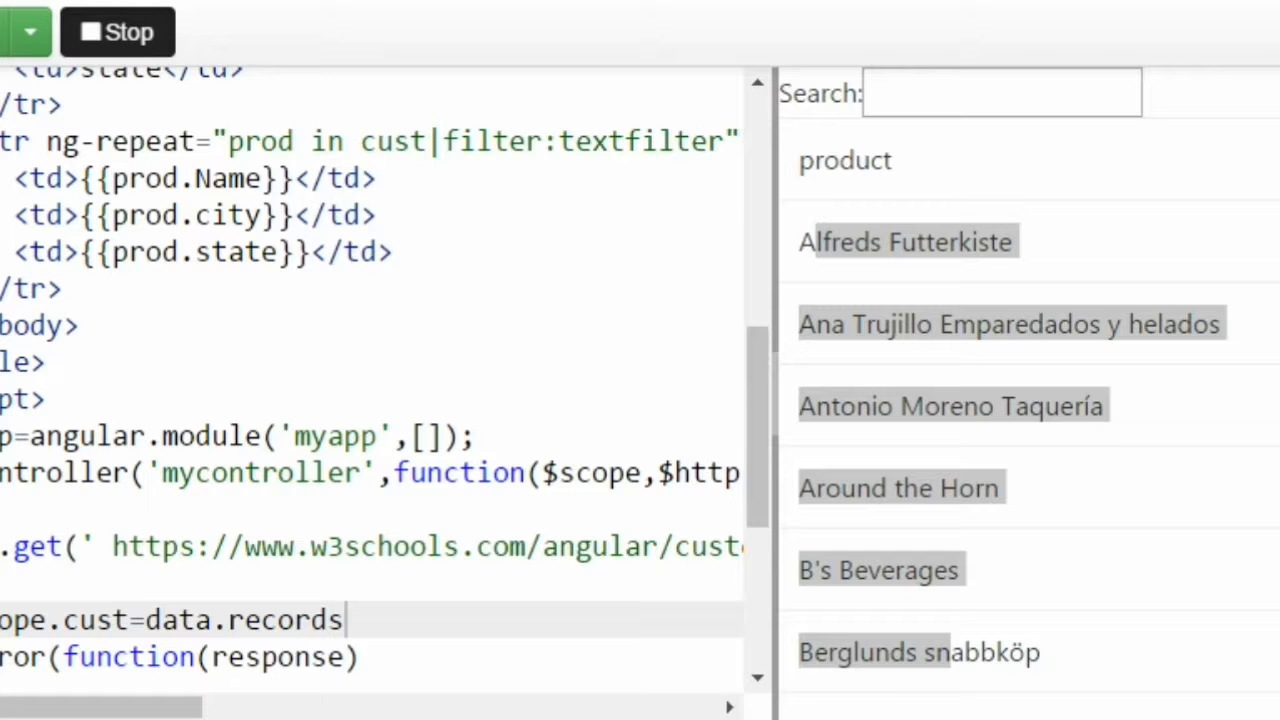
scroll(down, 3)
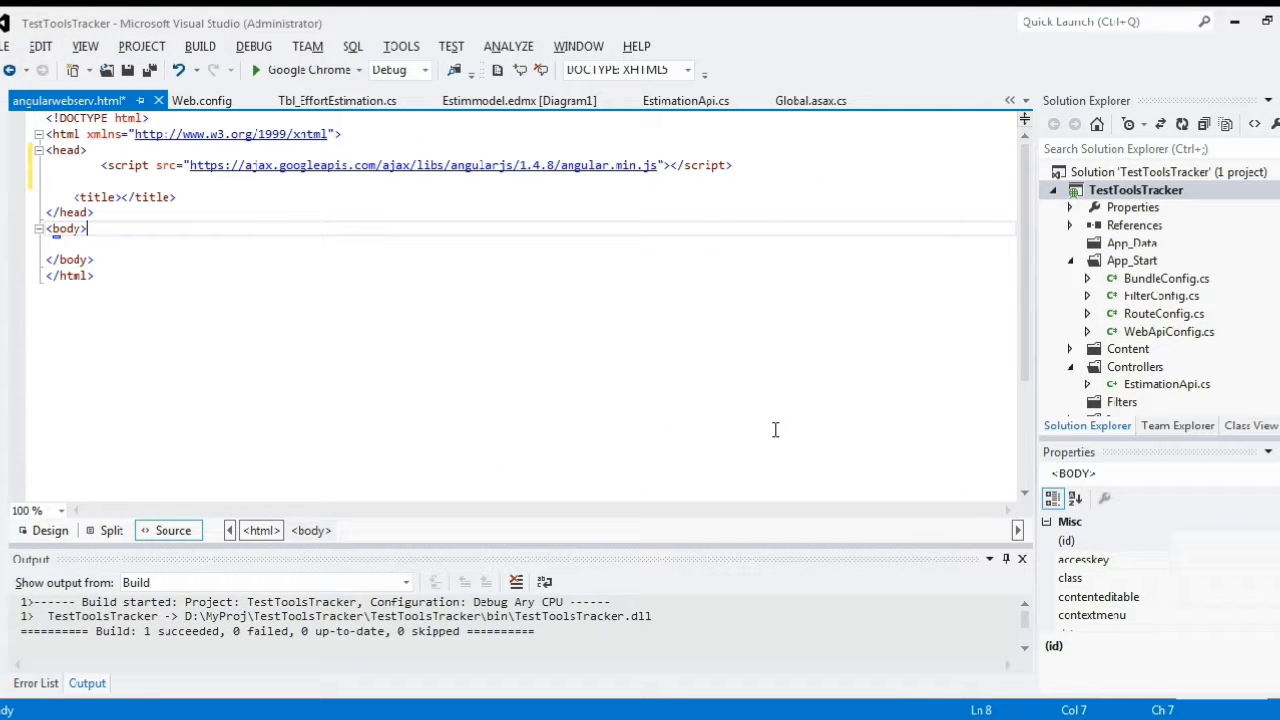
mouse_move(749, 446)
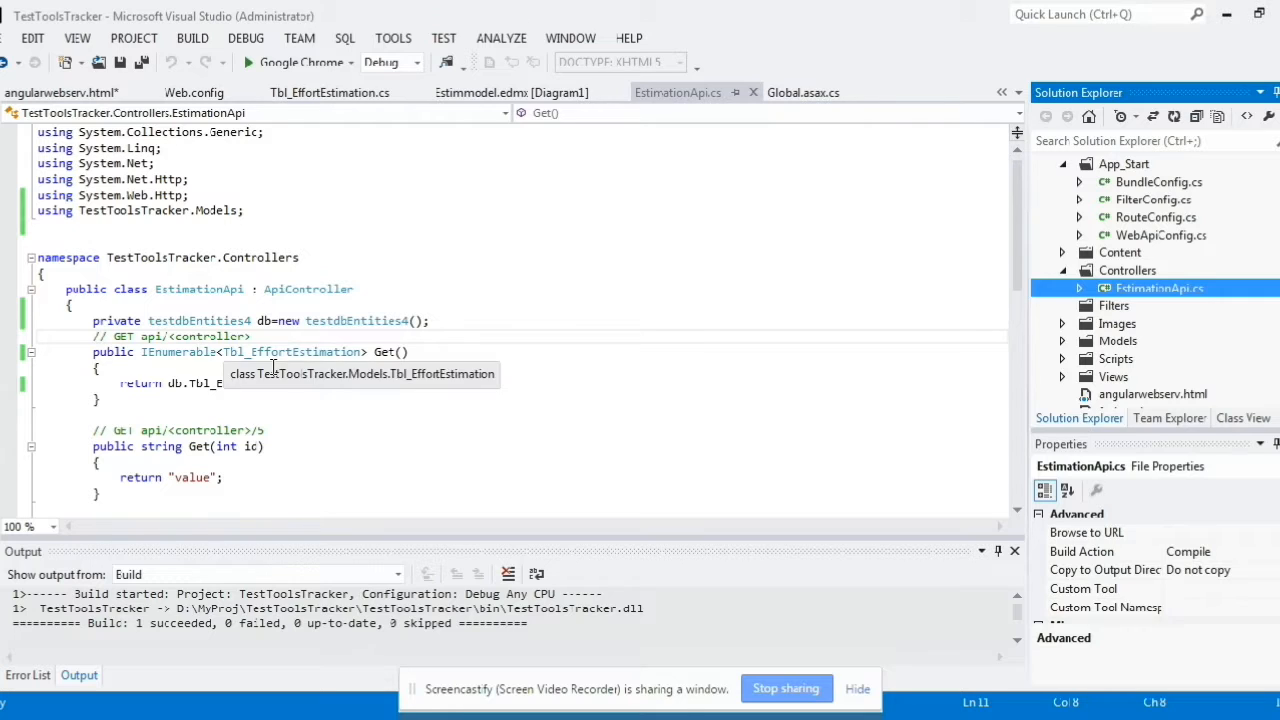
click(505, 400)
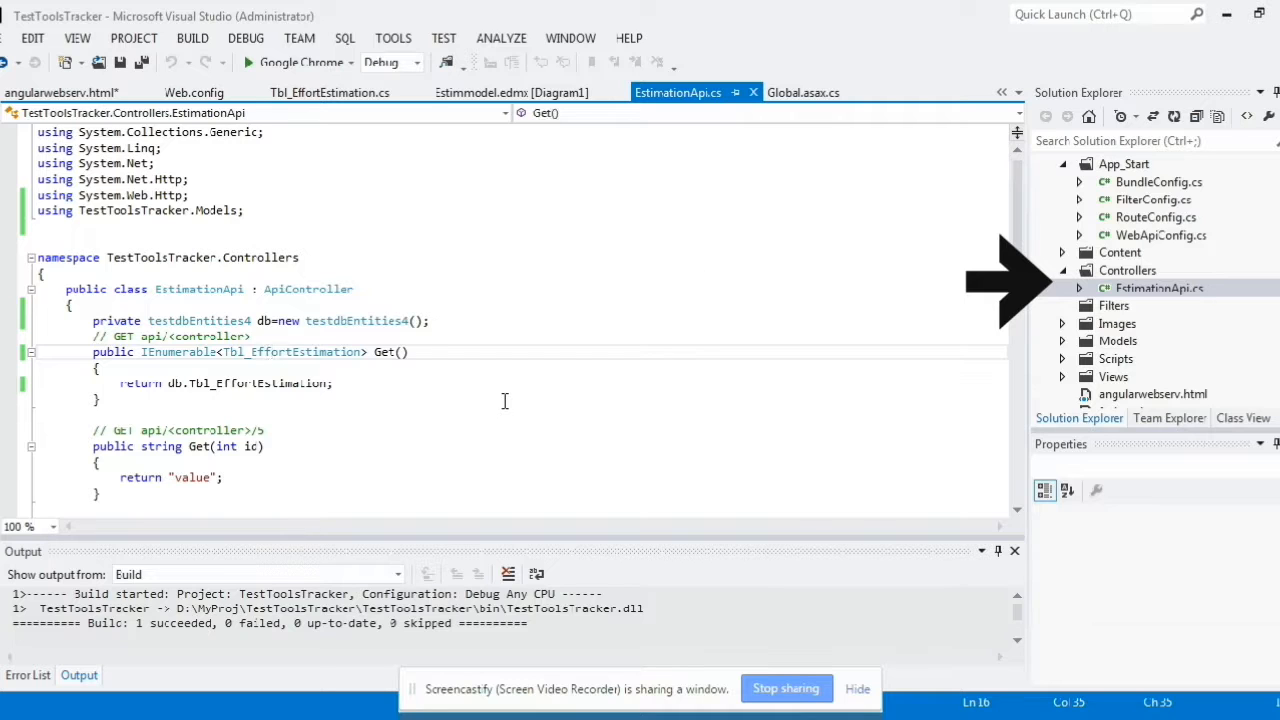
click(329, 92)
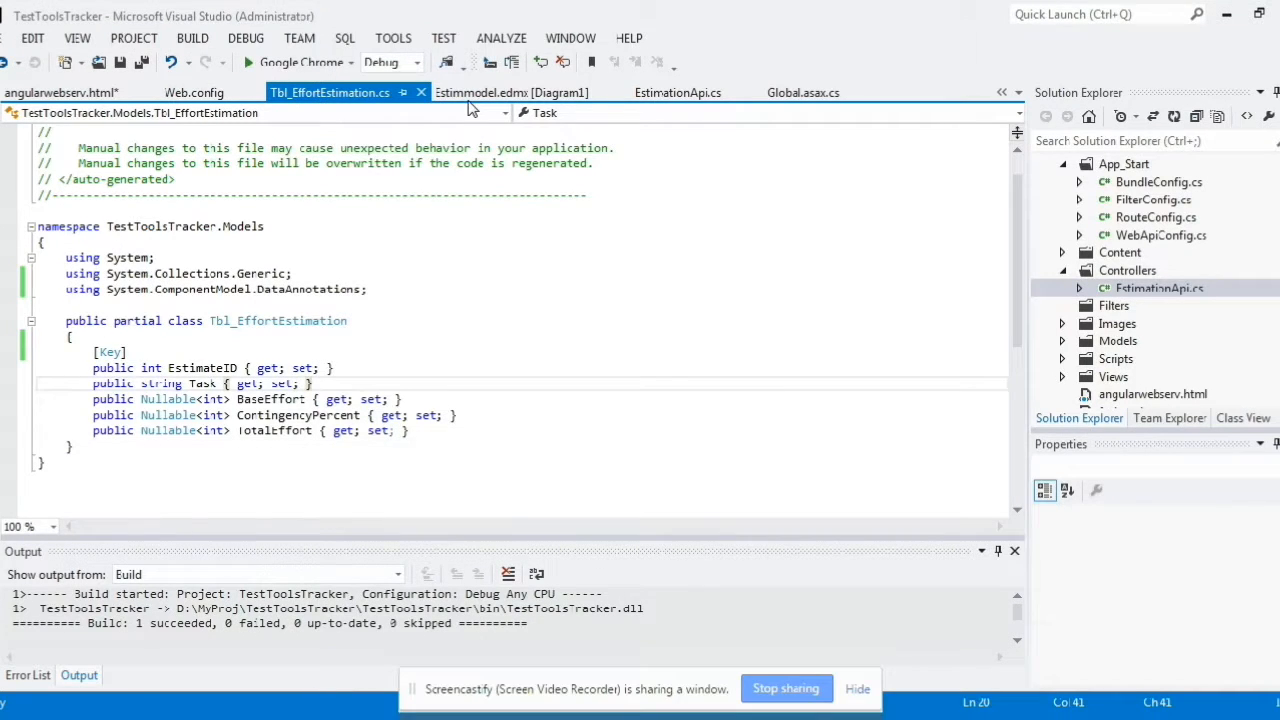
click(62, 92)
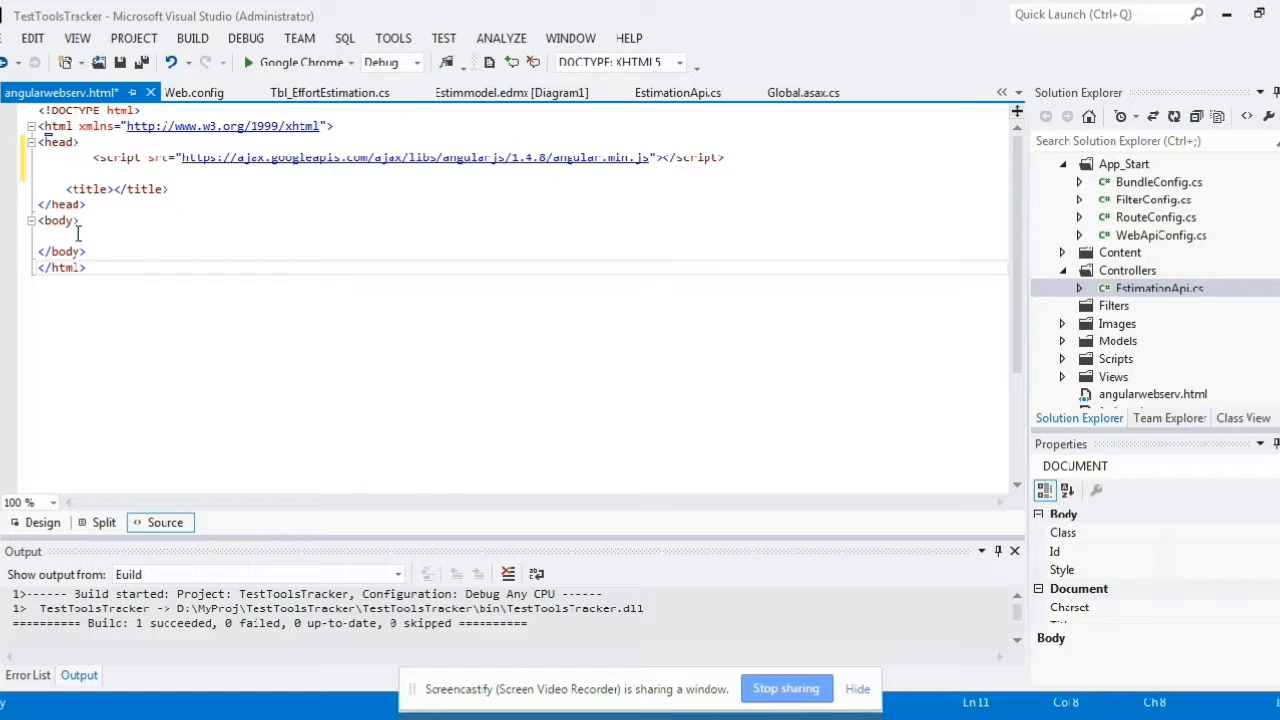
Step: Add the data-ng-app="myapp" attribute to the page body
click(80, 220)
text( ng-)
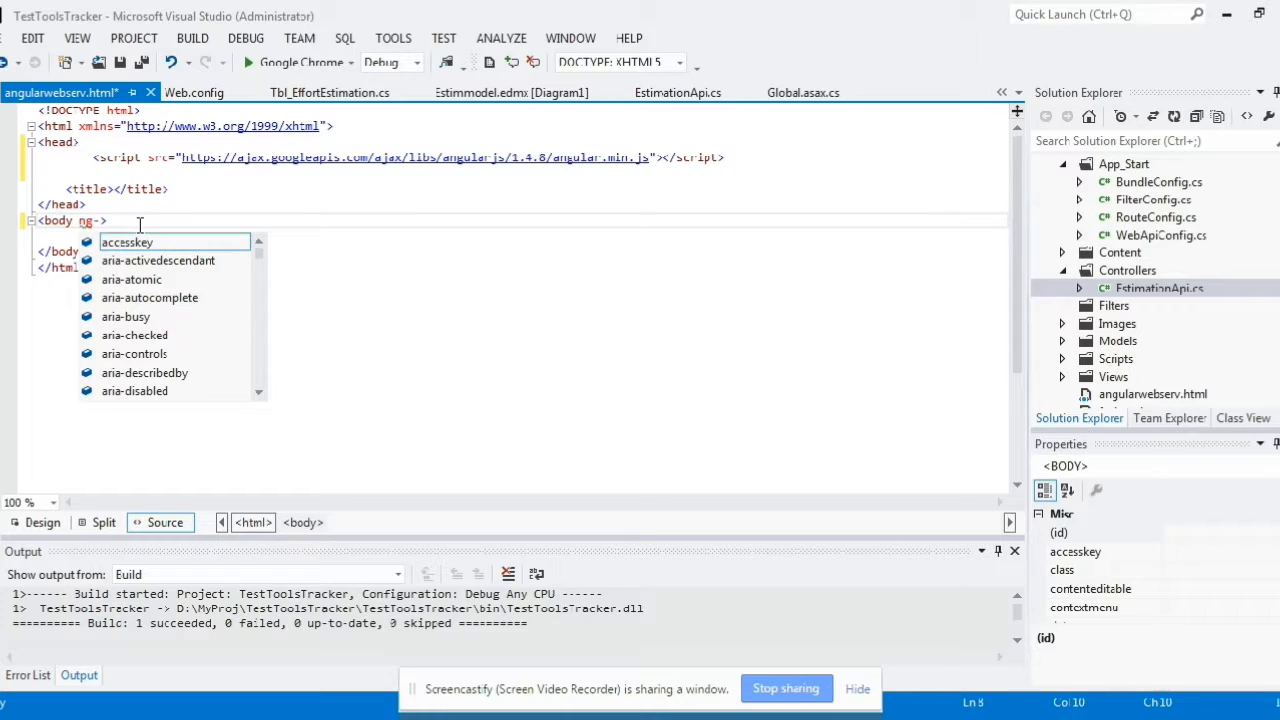
text(data-)
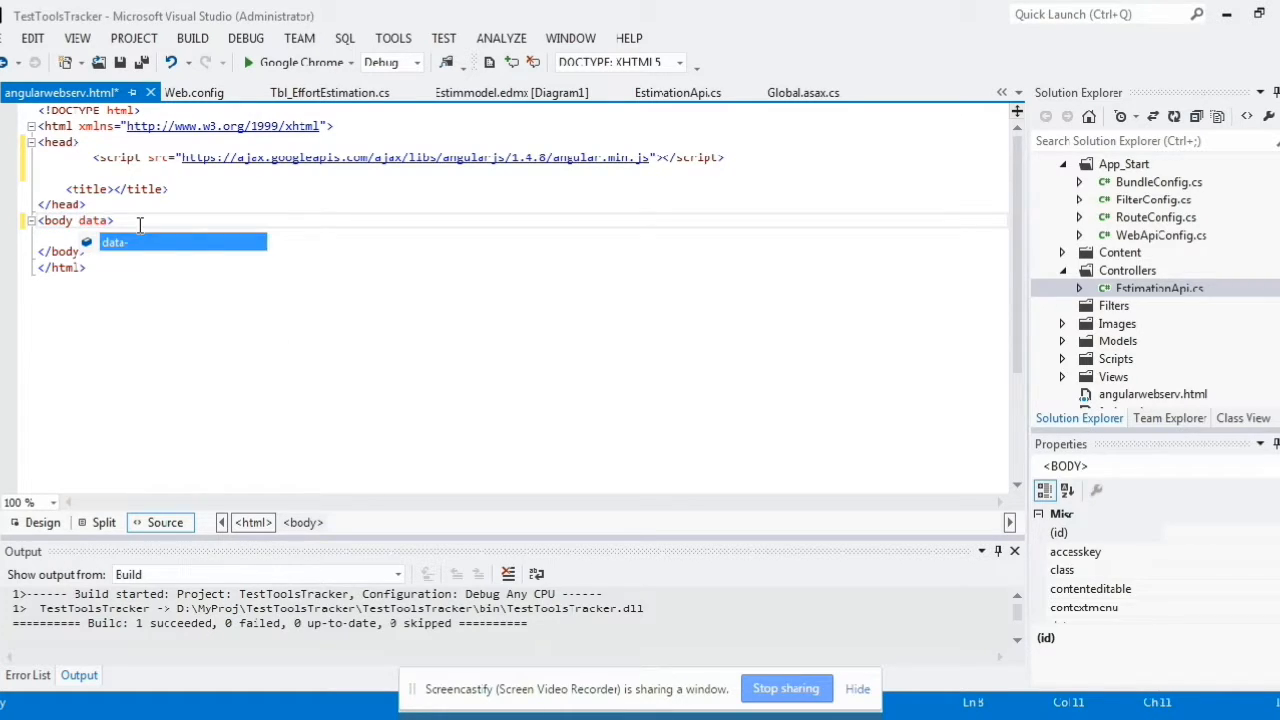
text(ng-app=")
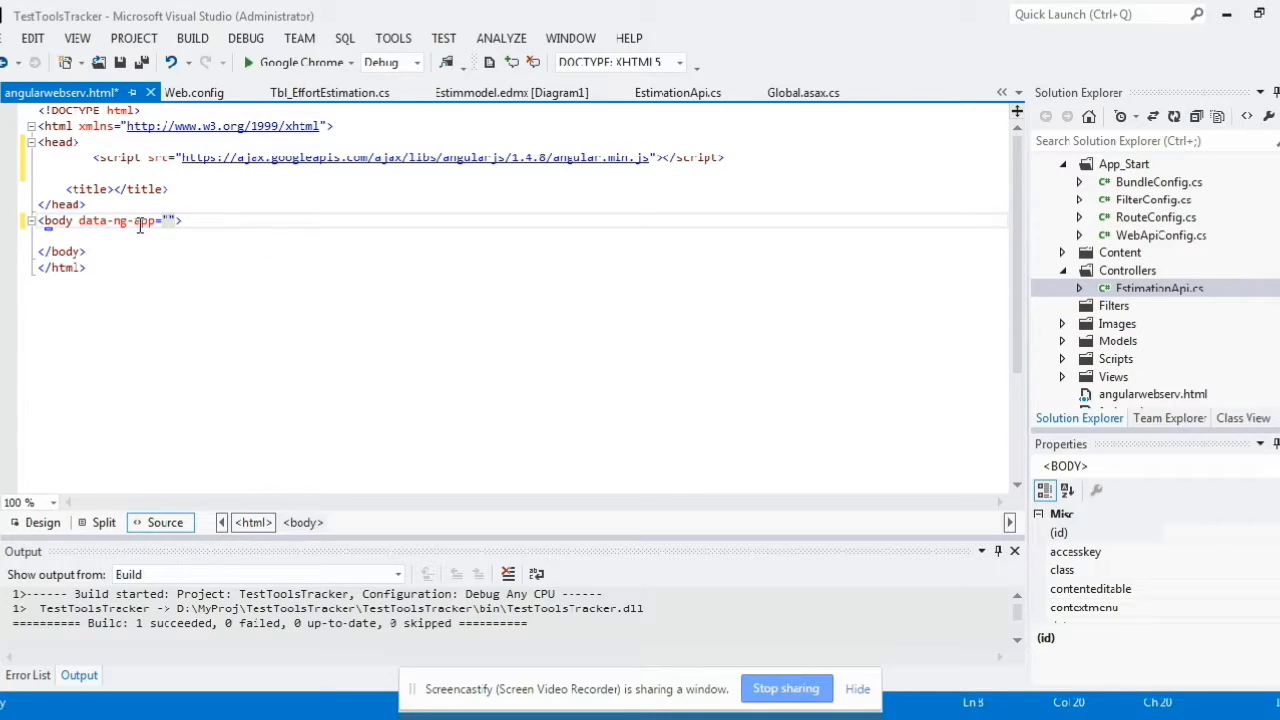
text(myapp)
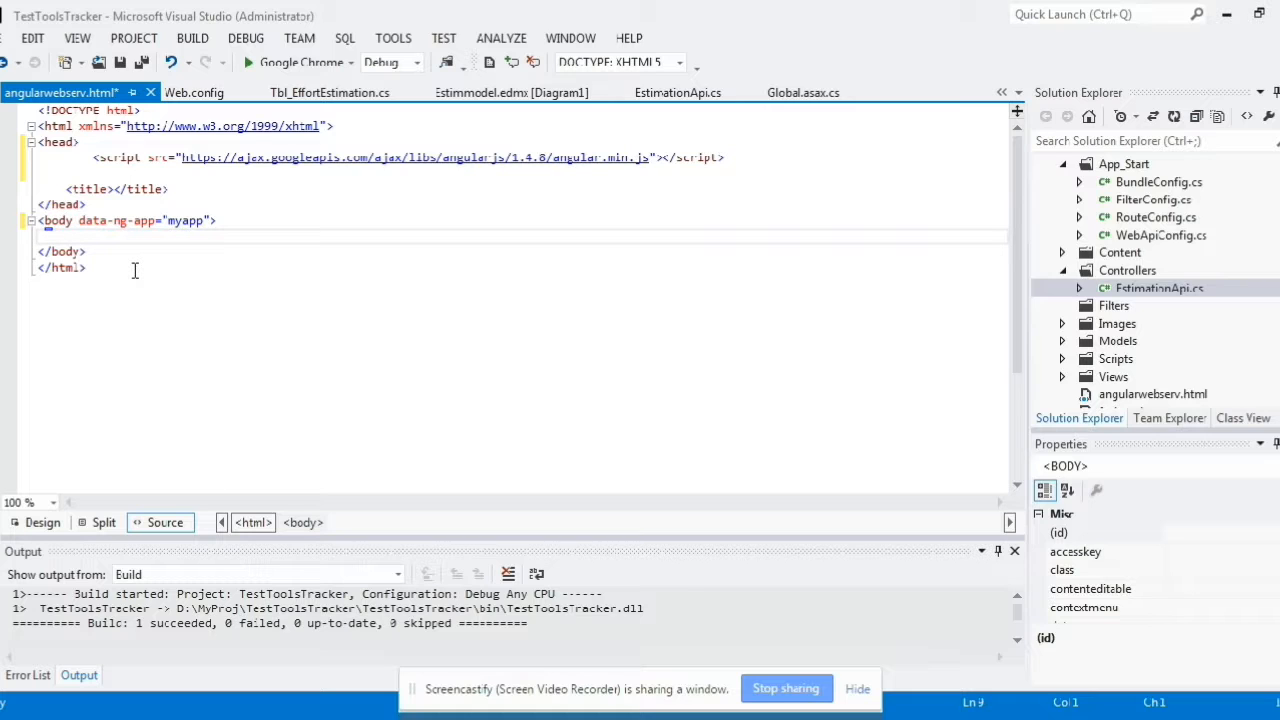
Step: Add <div data-ng-controller="mycontroller"></div> inside the body, followed by a new line
text(div)
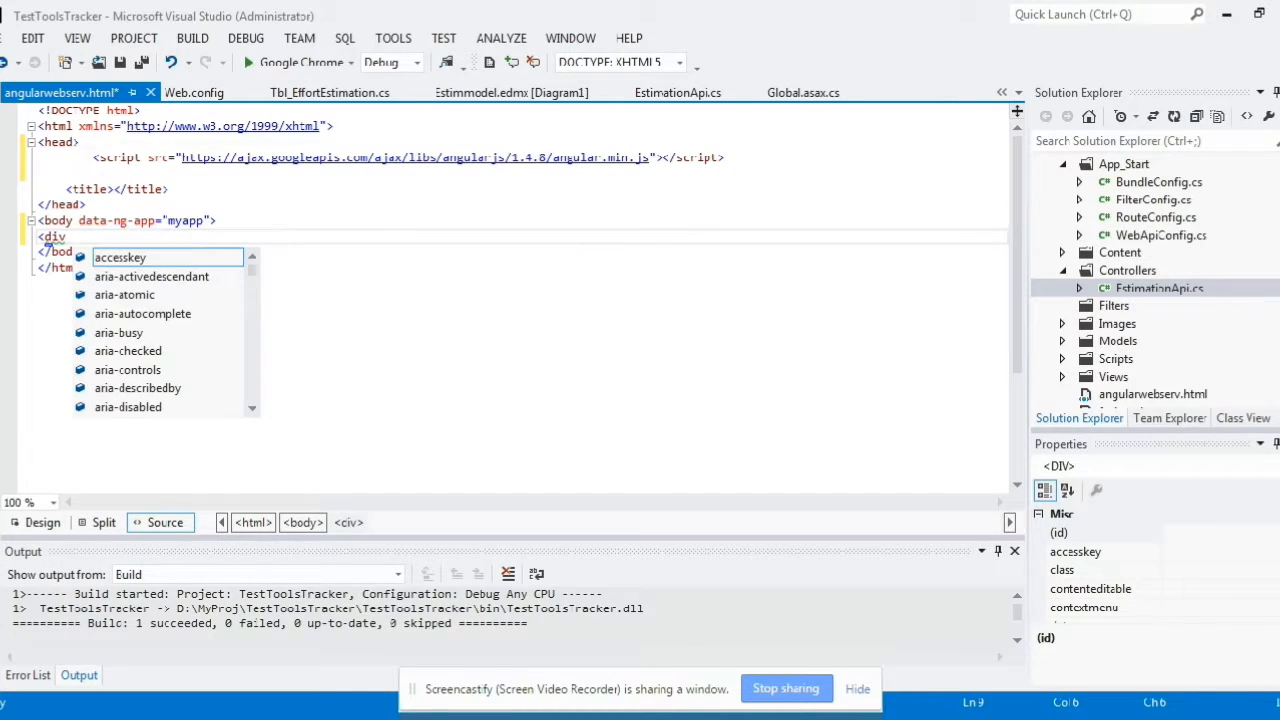
text(ng-)
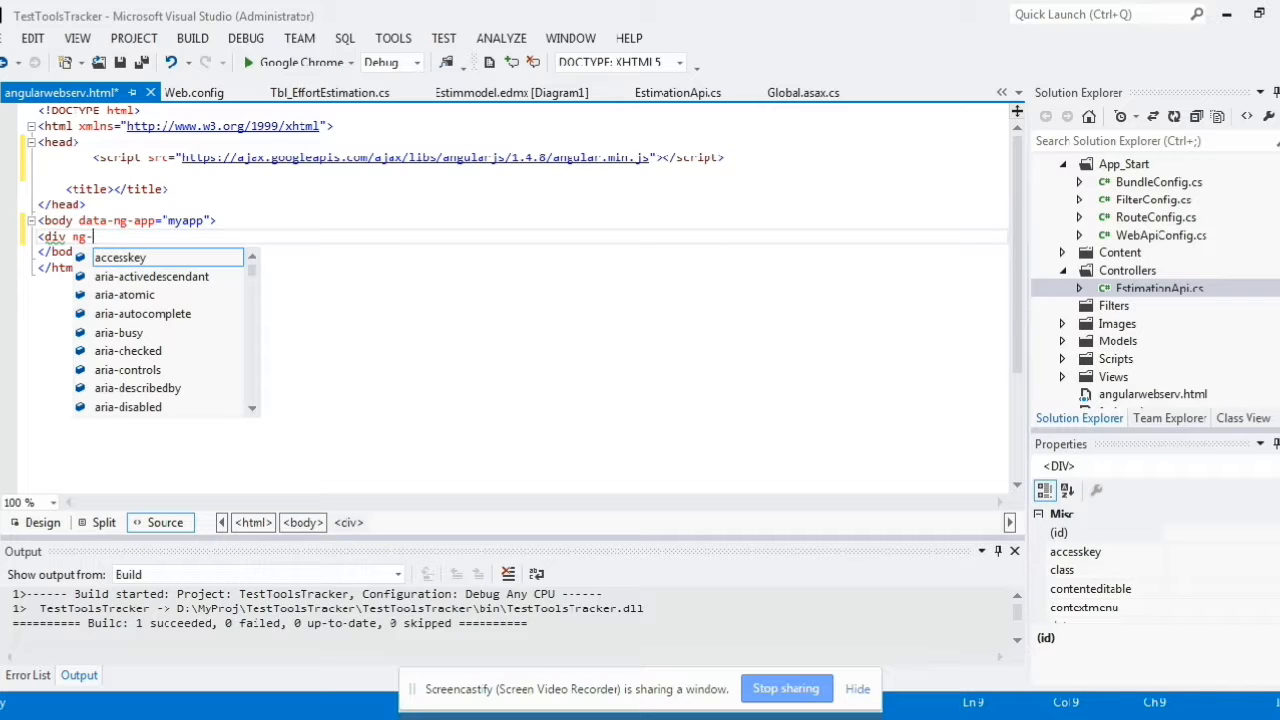
text(data)
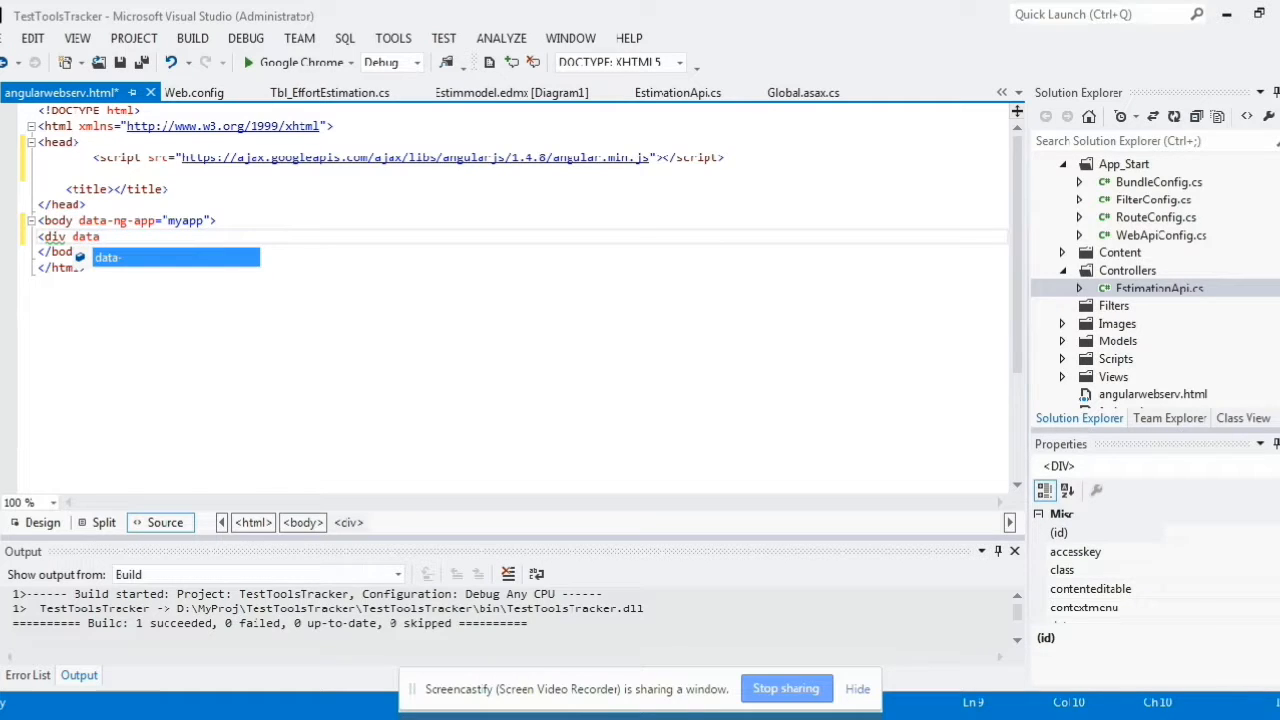
text(-ng-)
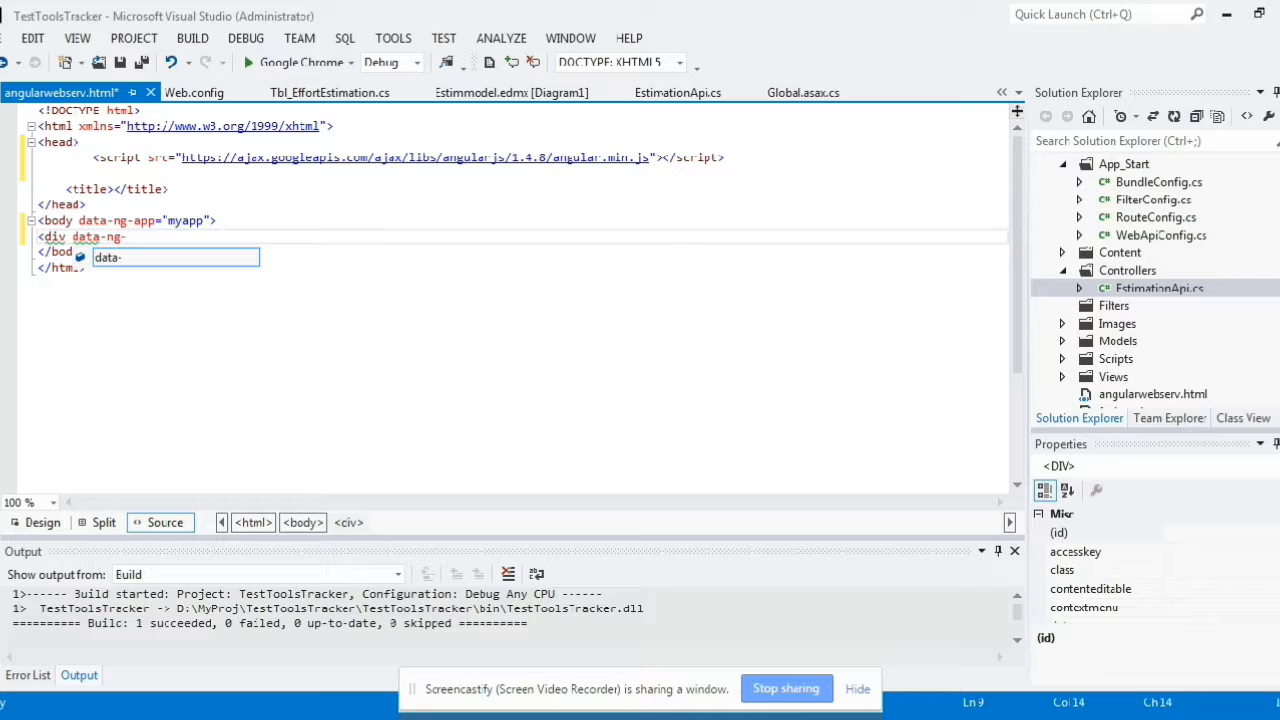
text(c)
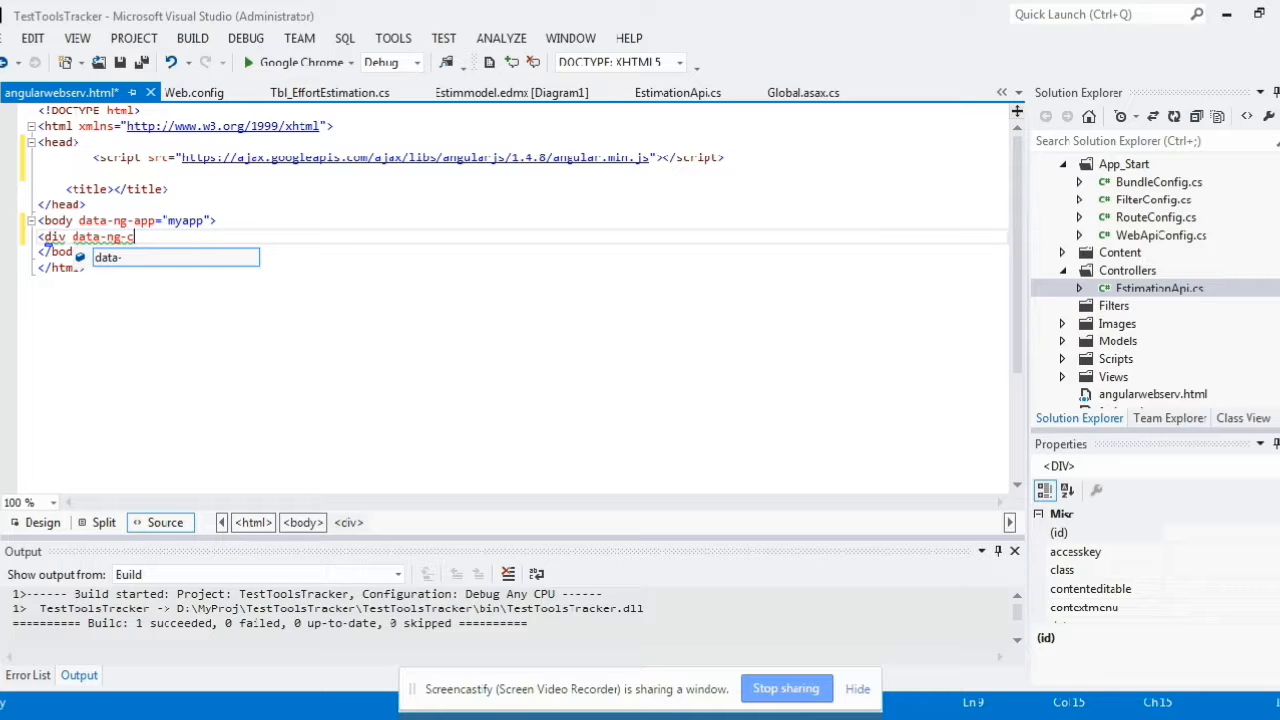
text(ontroll)
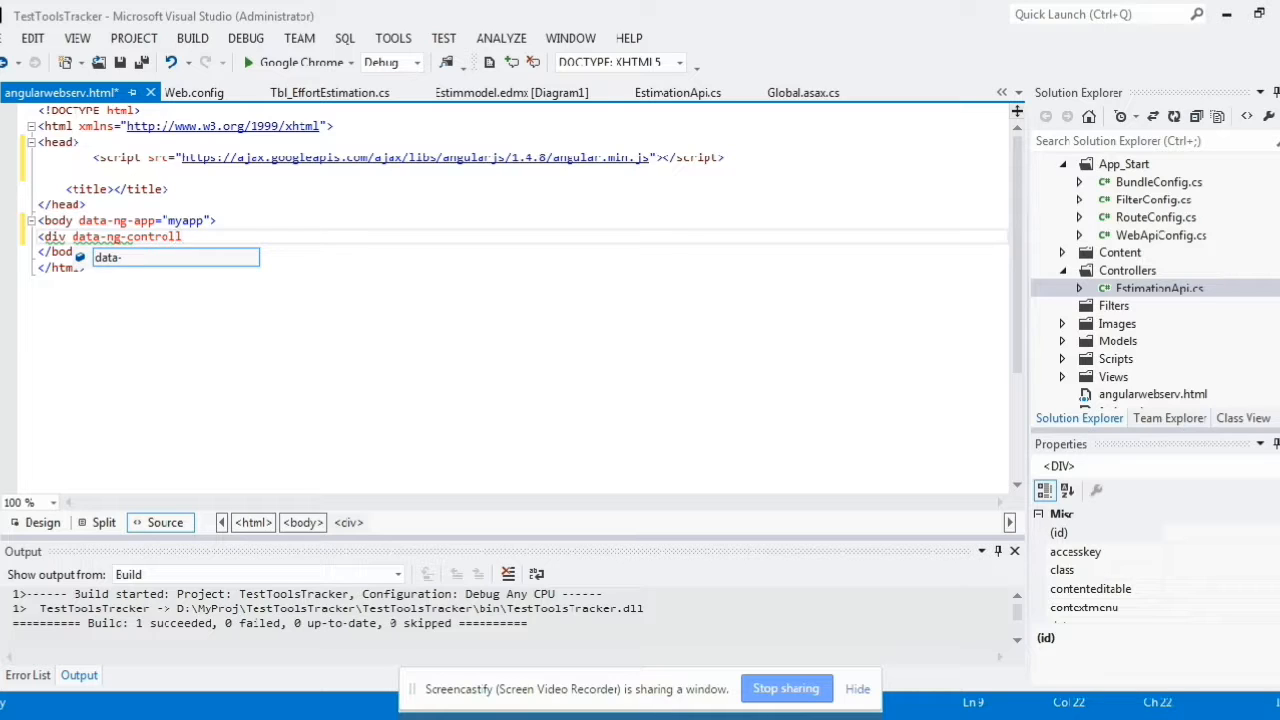
text(er)
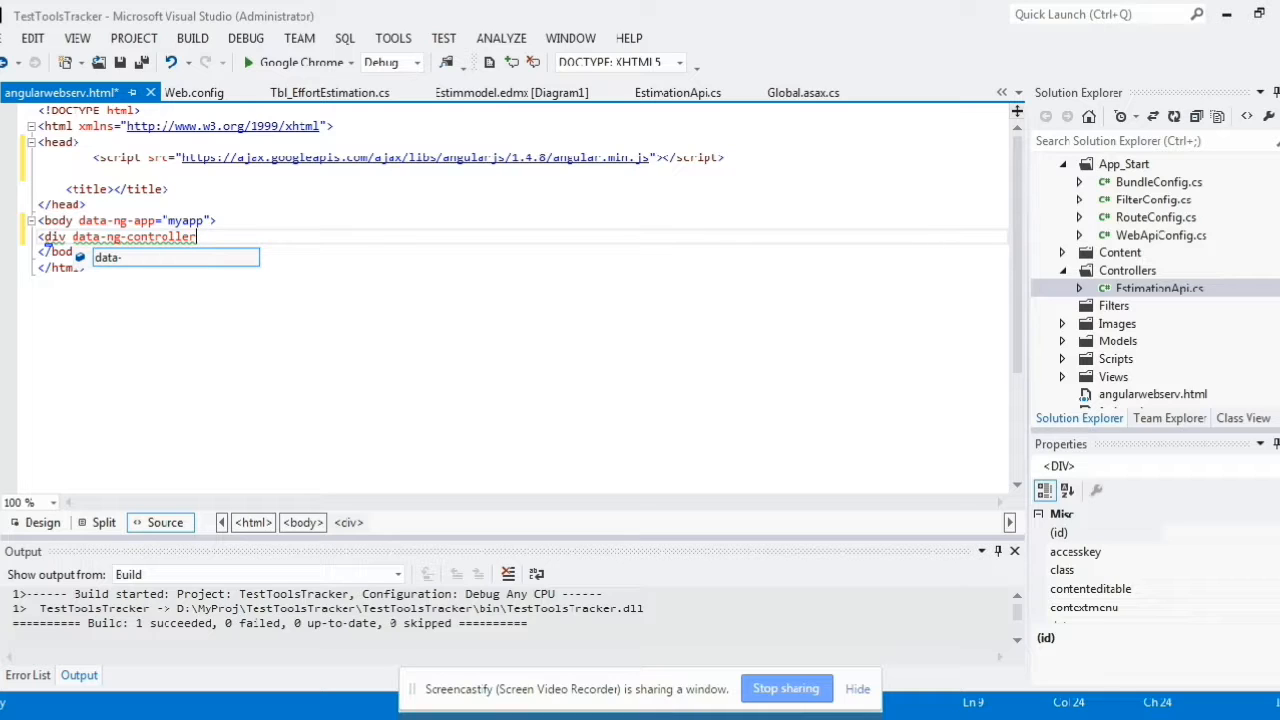
text(="mycontroller)
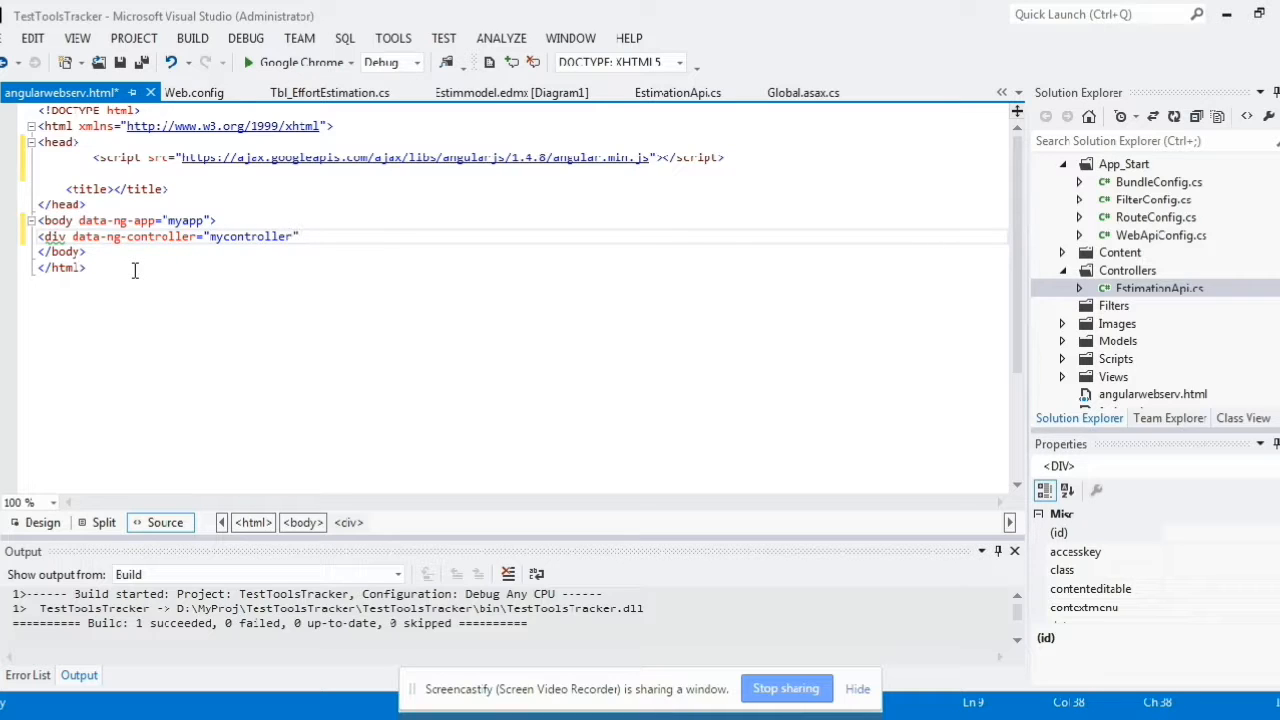
text(></div>)
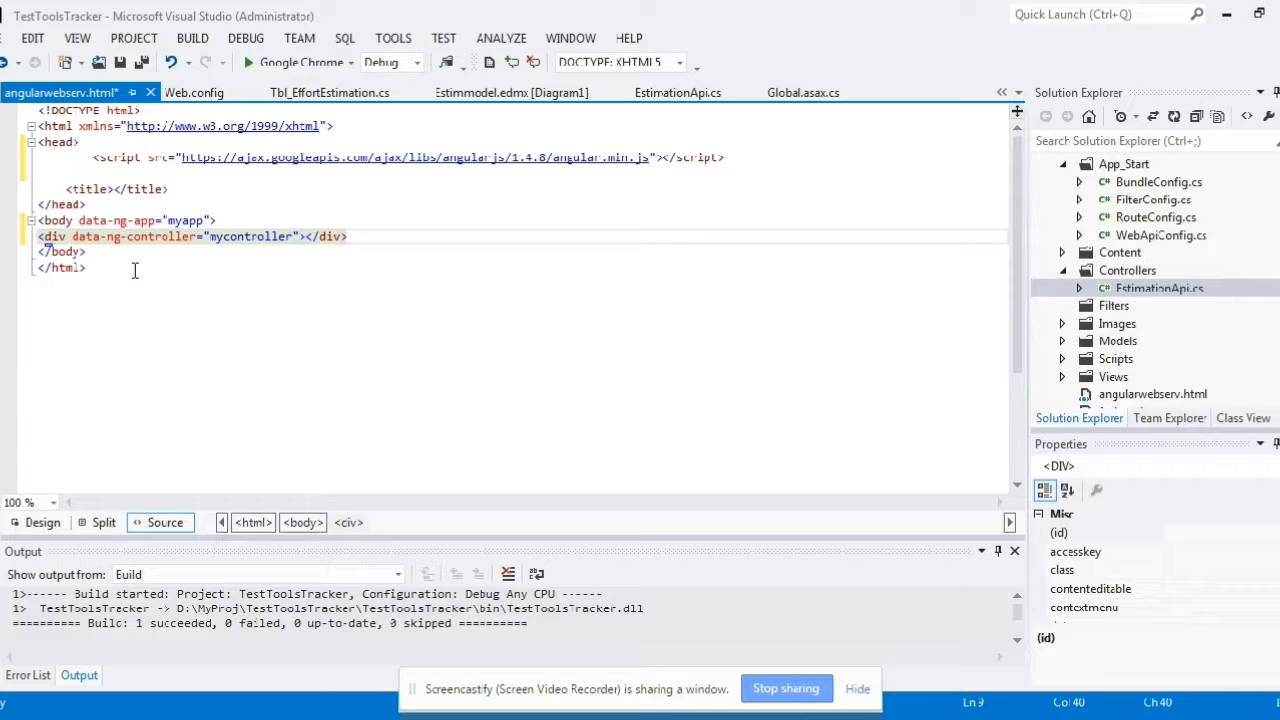
key(Enter)
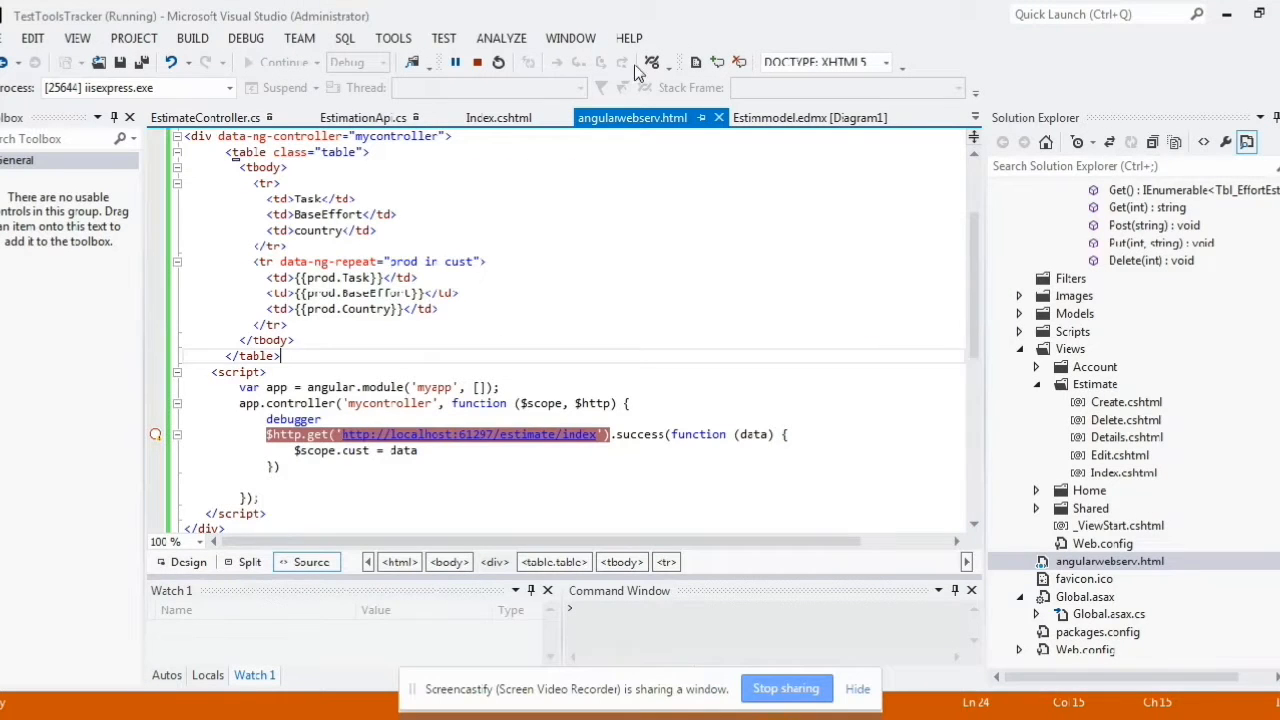
Step: Inspect EstimateController's [HttpGet] JsonResult Index action and its Tbl_EffortEstimation type
click(205, 117)
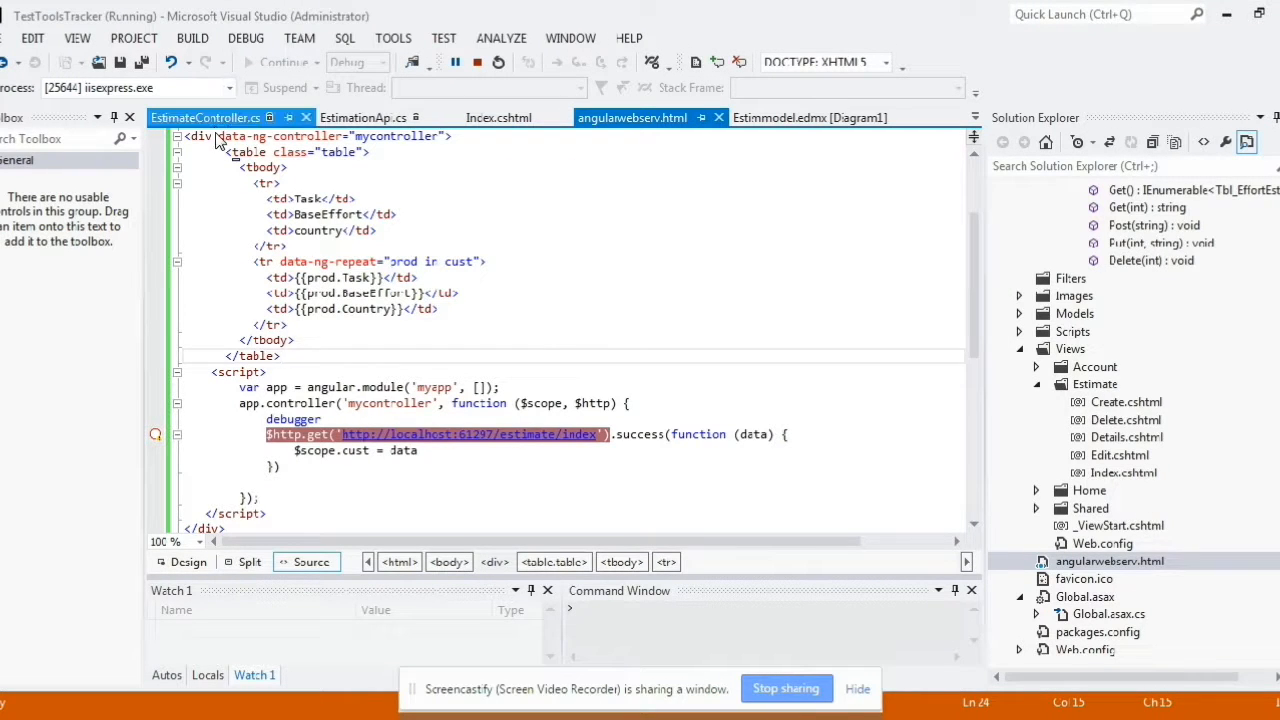
click(205, 117)
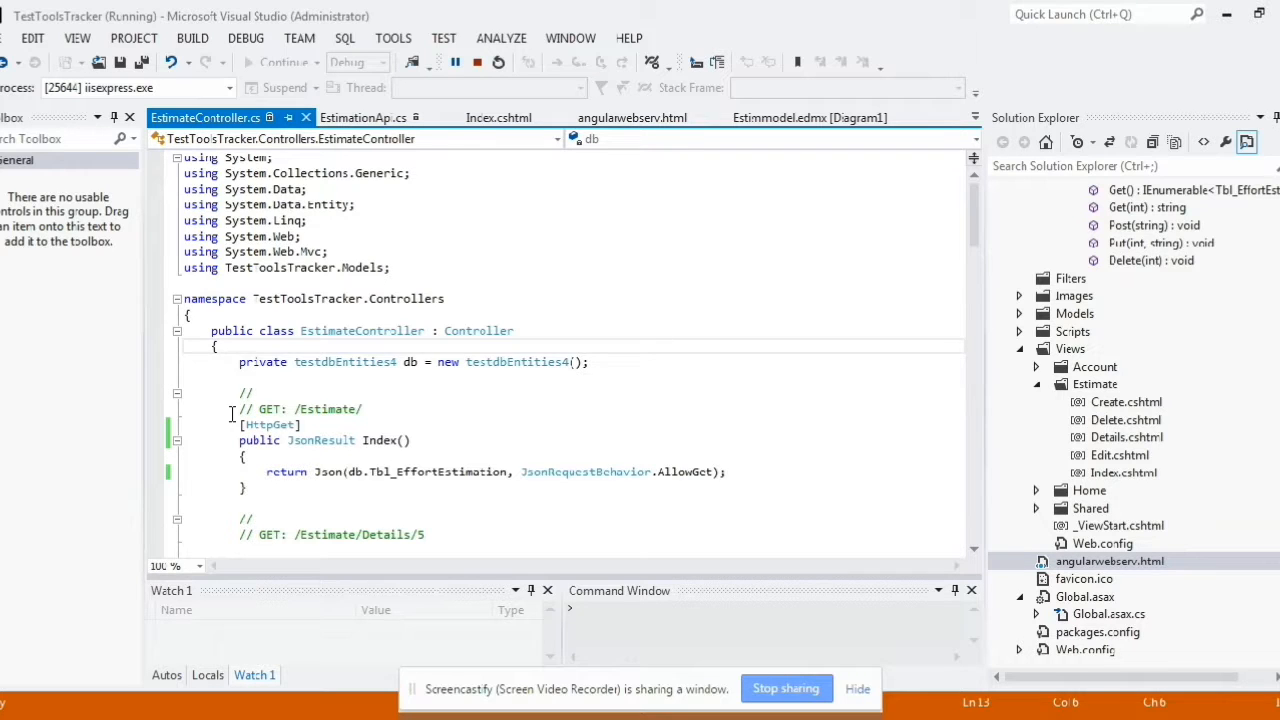
scroll(down, 3)
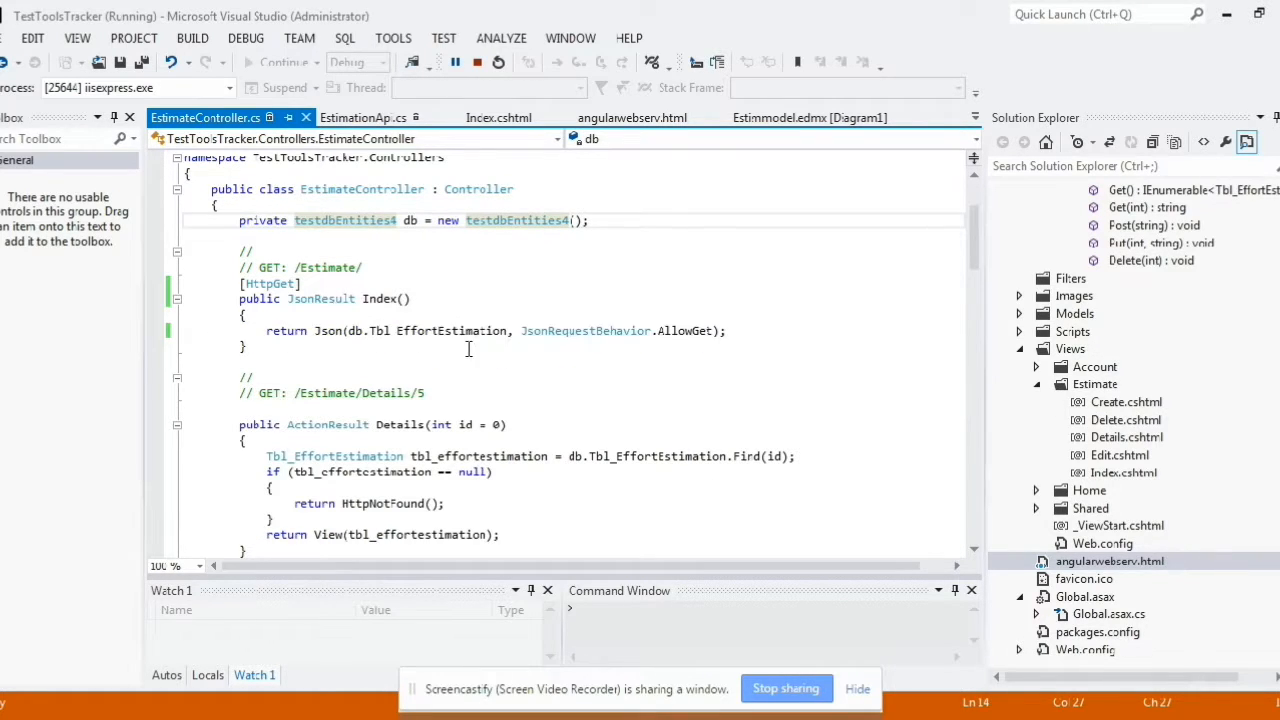
click(417, 331)
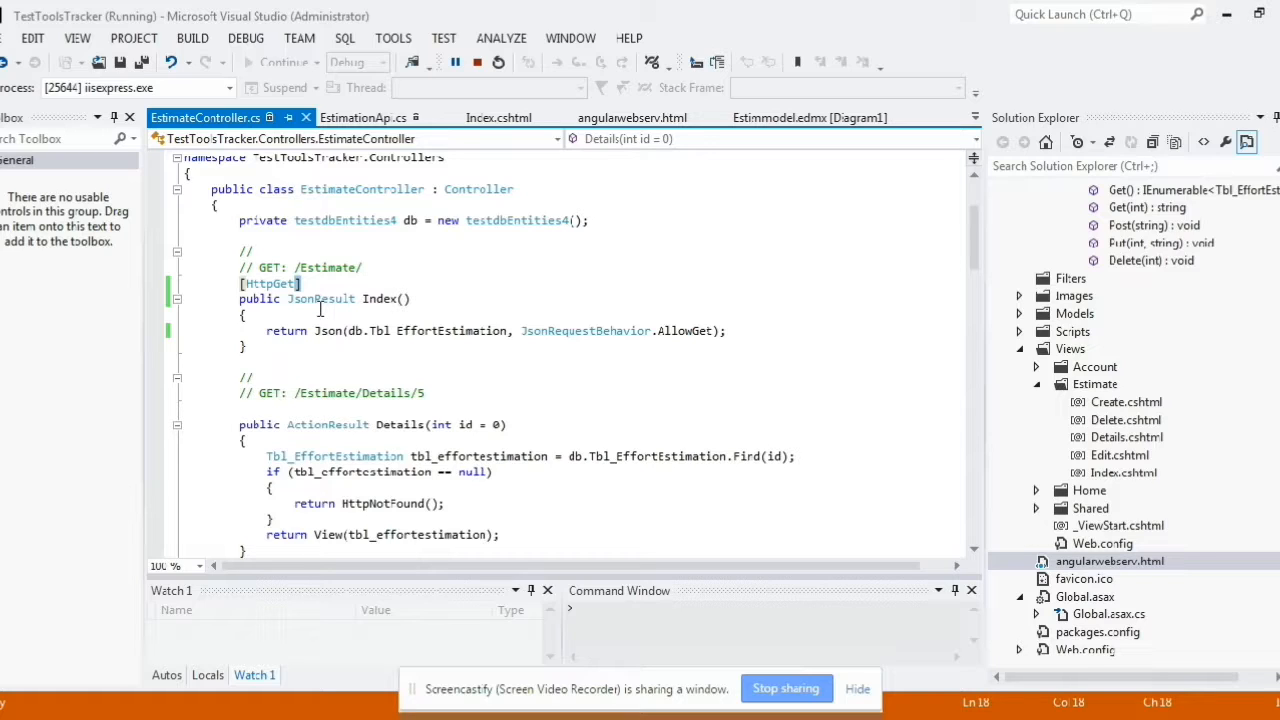
double_click(320, 298)
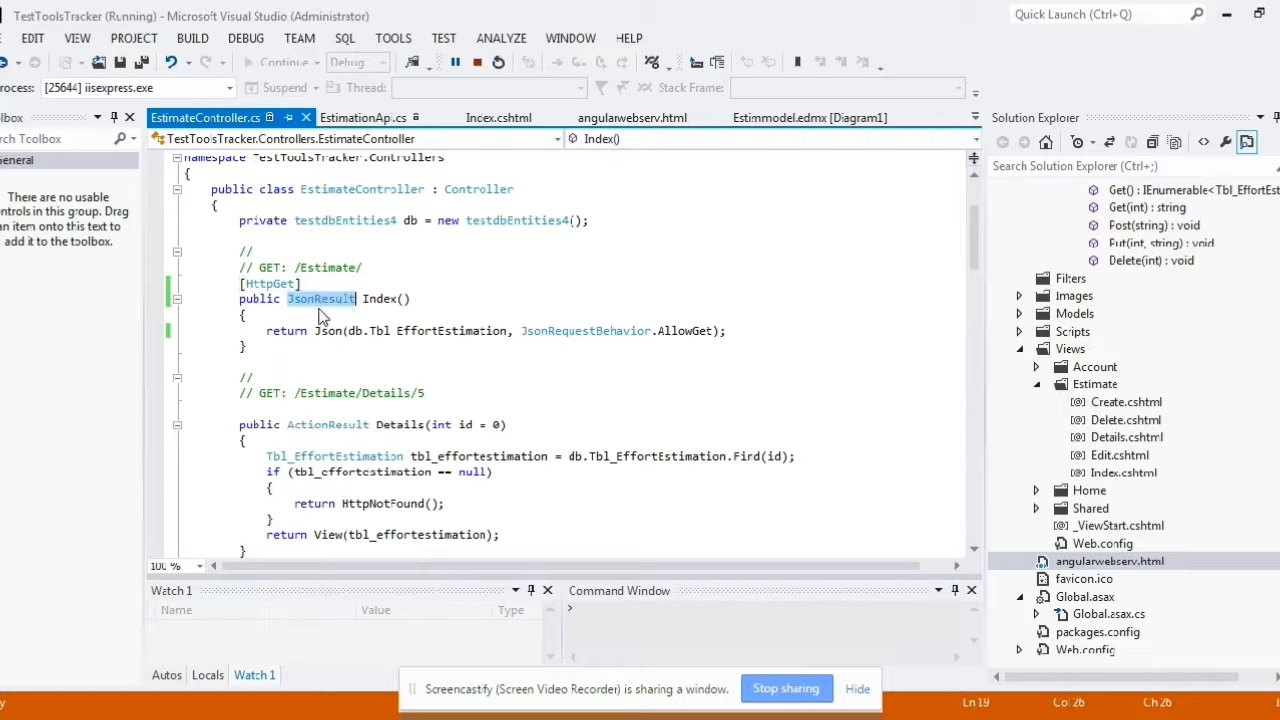
click(273, 330)
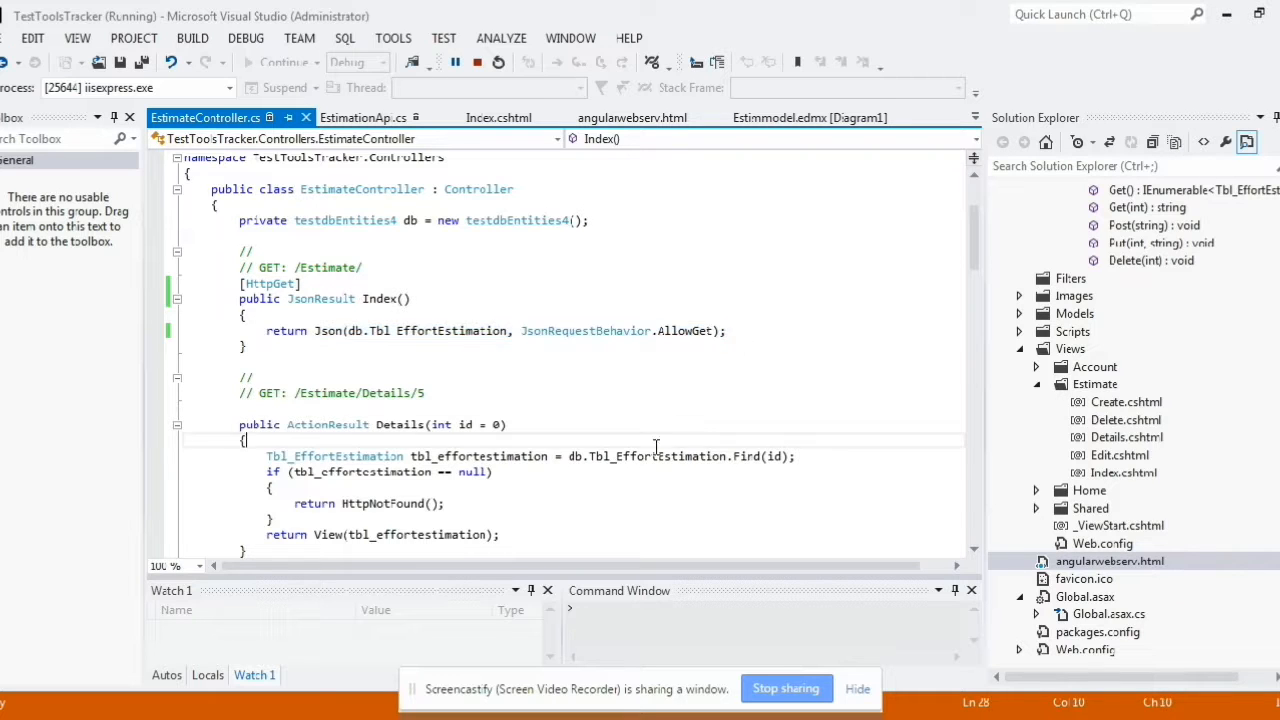
double_click(269, 284)
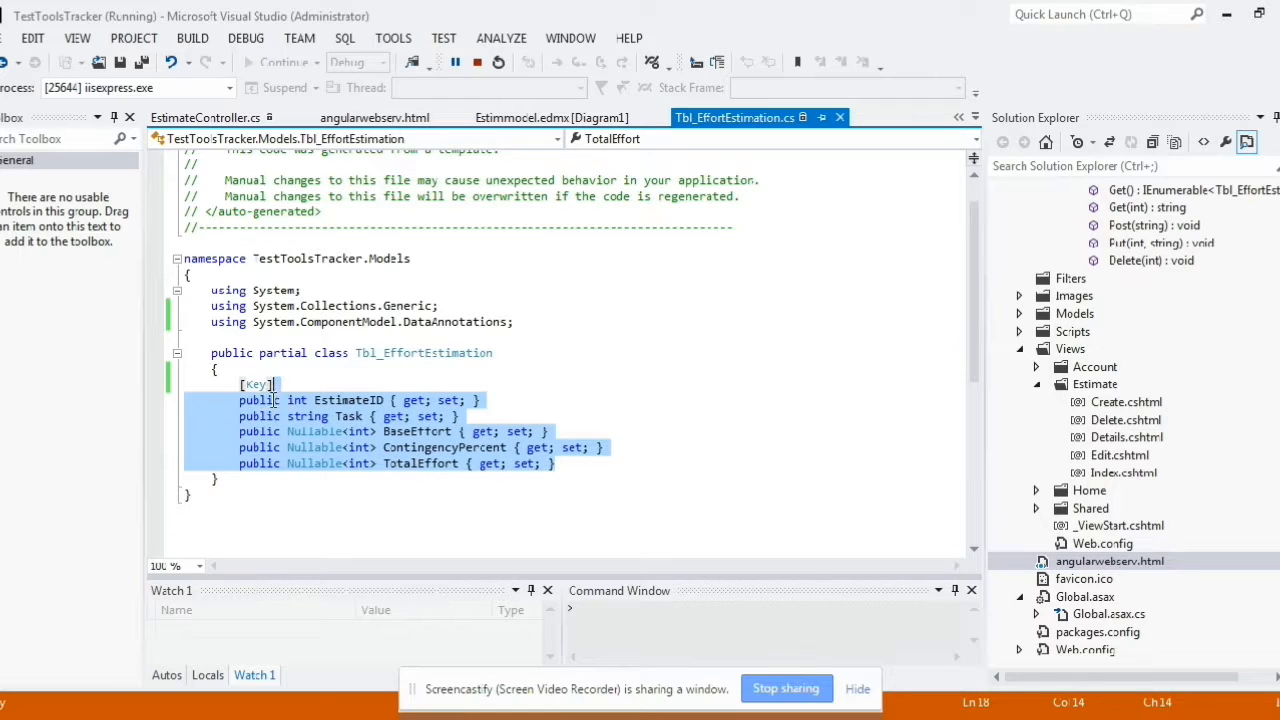
Step: Return to angularwebserv.html and examine the $http.get request to estimate/index
click(210, 352)
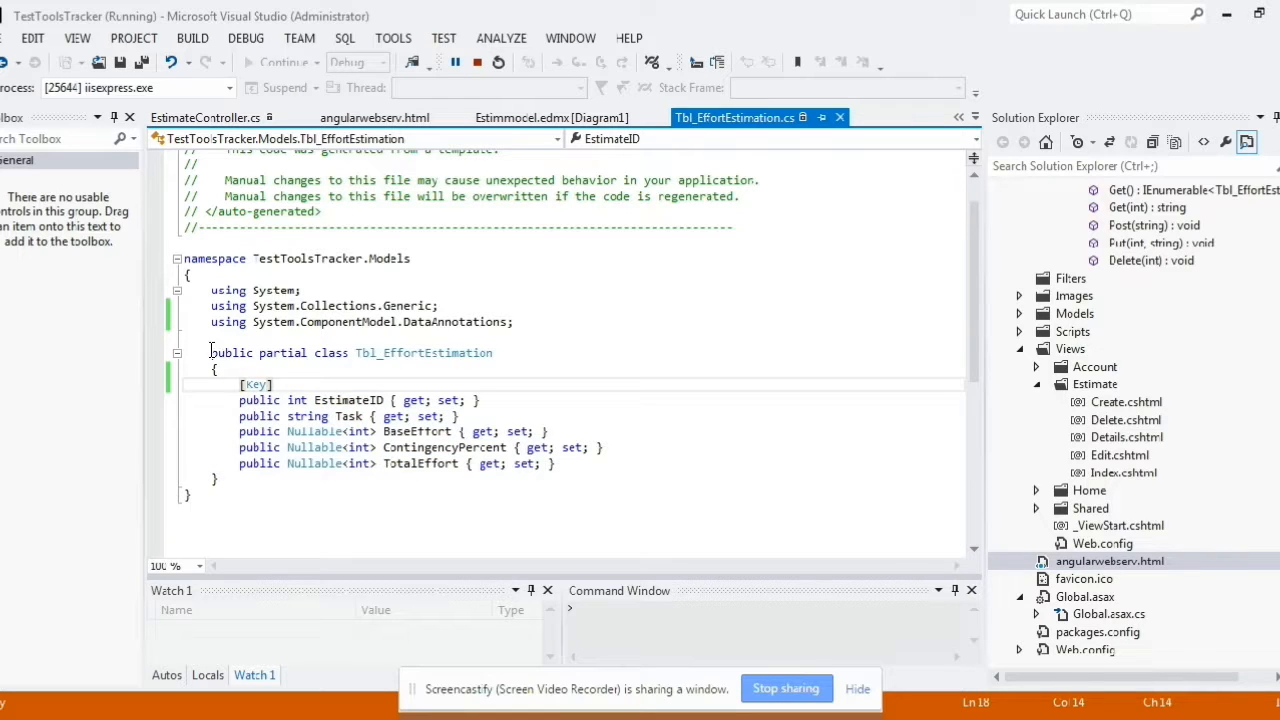
click(374, 117)
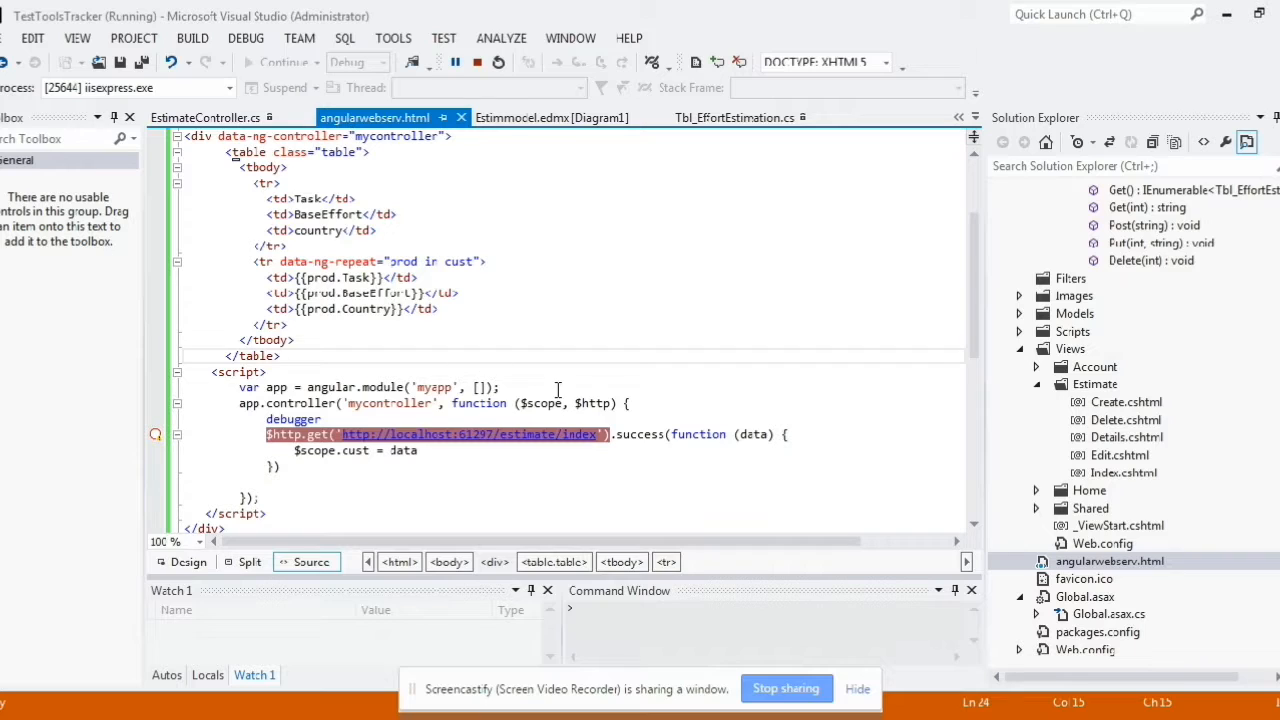
click(365, 440)
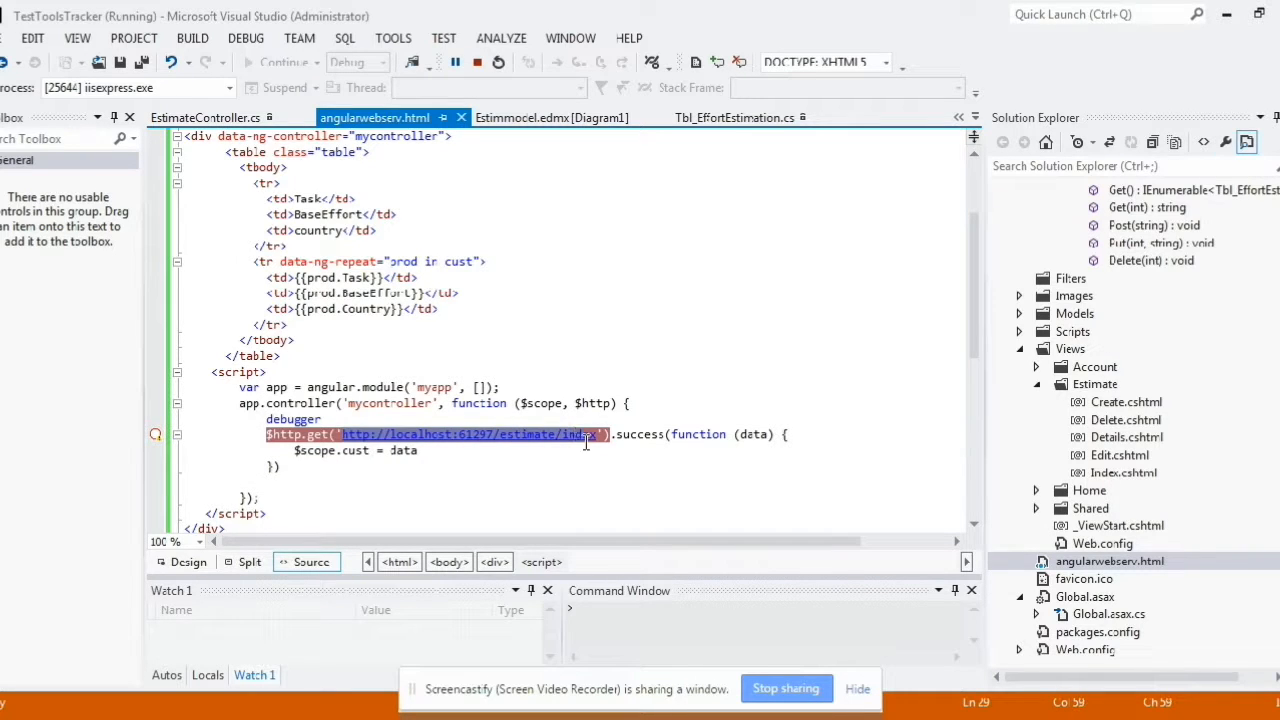
click(360, 308)
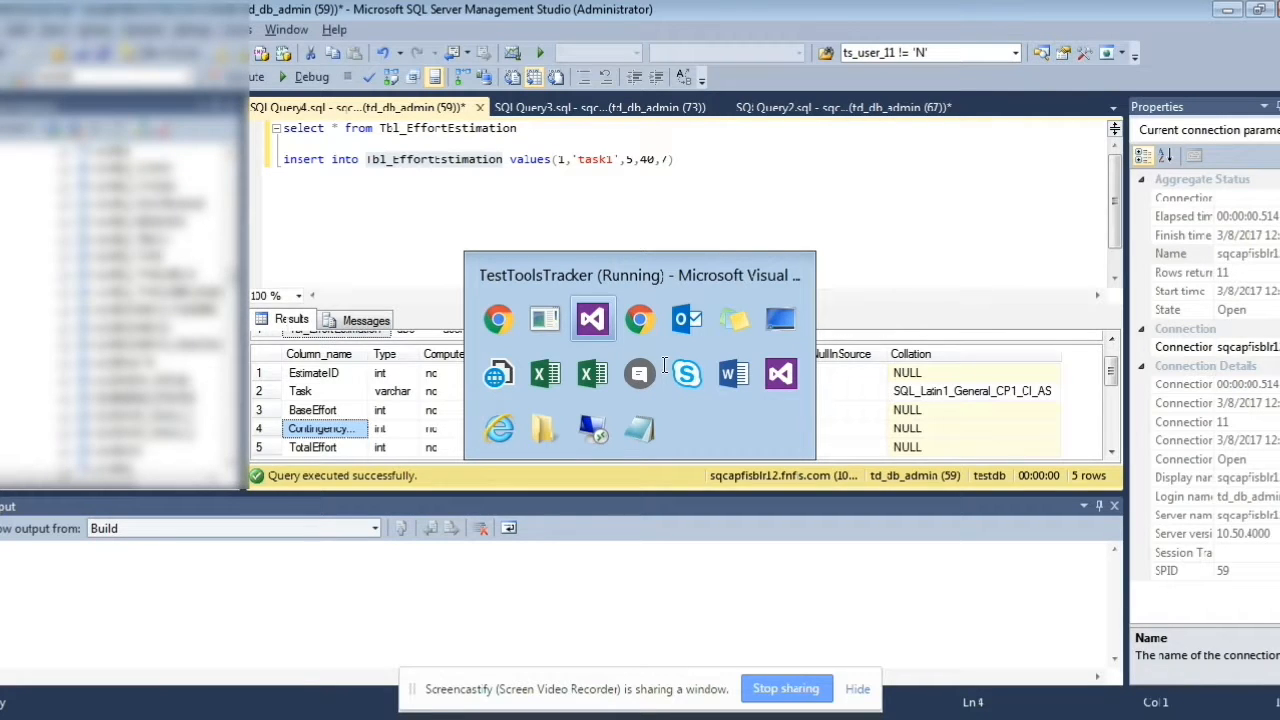
mouse_move(592, 318)
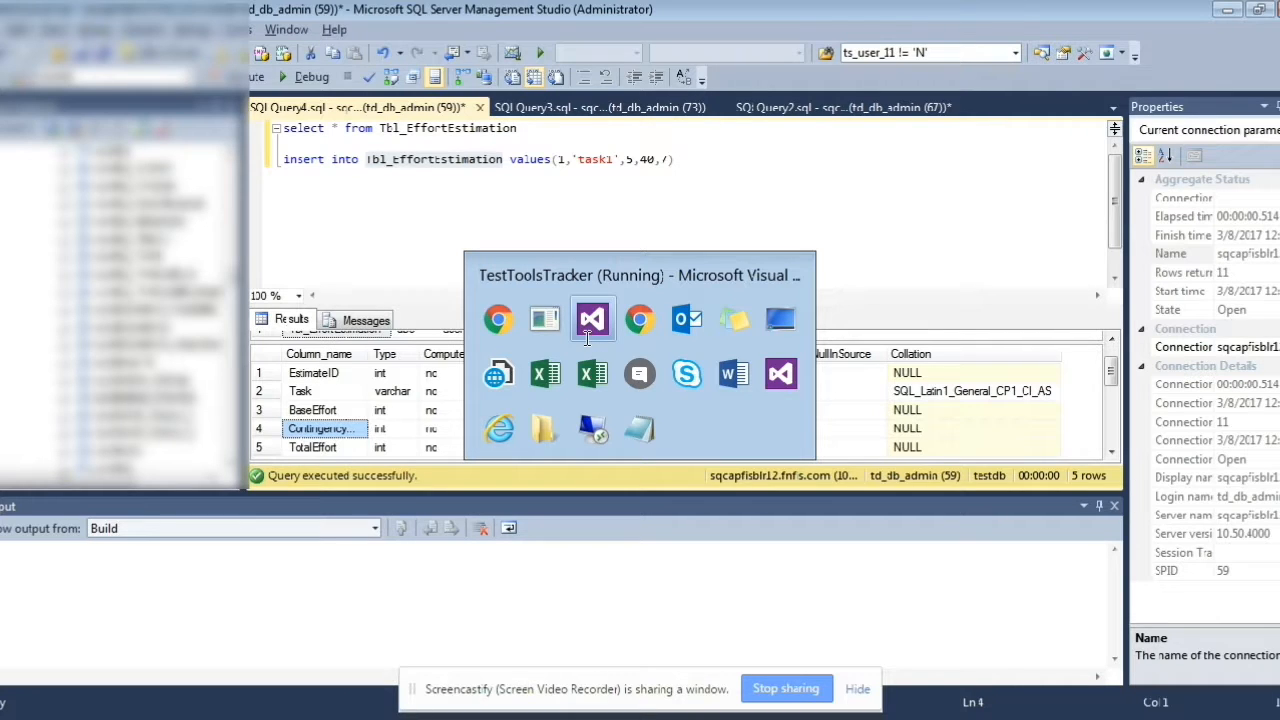
Step: Switch from SQL Server Management Studio to the running TestToolsTracker Visual Studio window
click(592, 320)
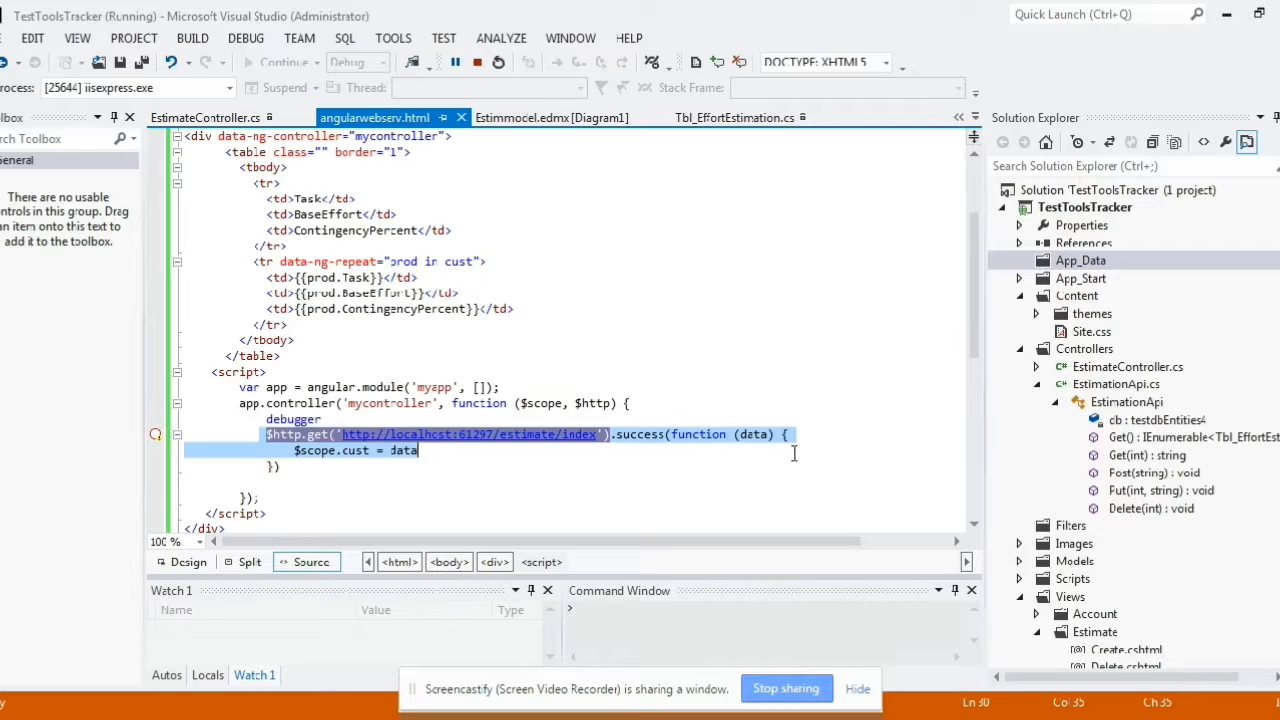
mouse_move(520, 445)
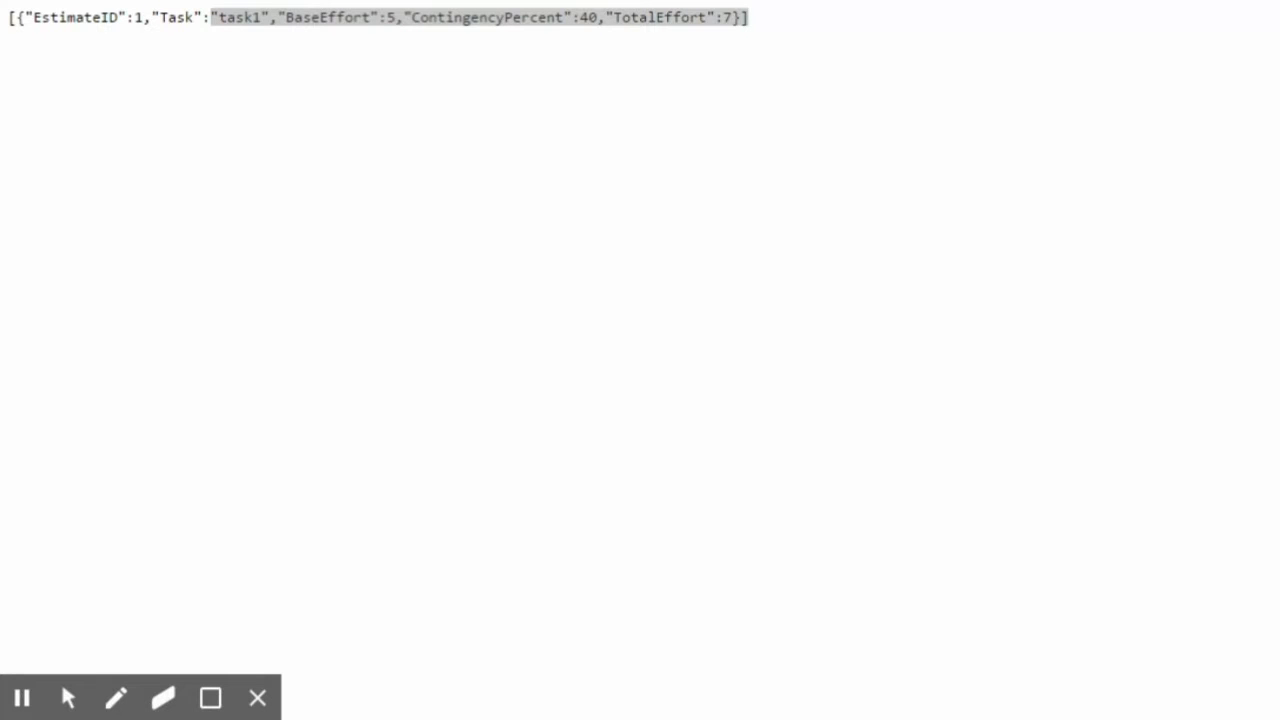
Step: Highlight the task1 record's JSON values through TotalEffort 7 in Chrome
drag(215, 17, 745, 17)
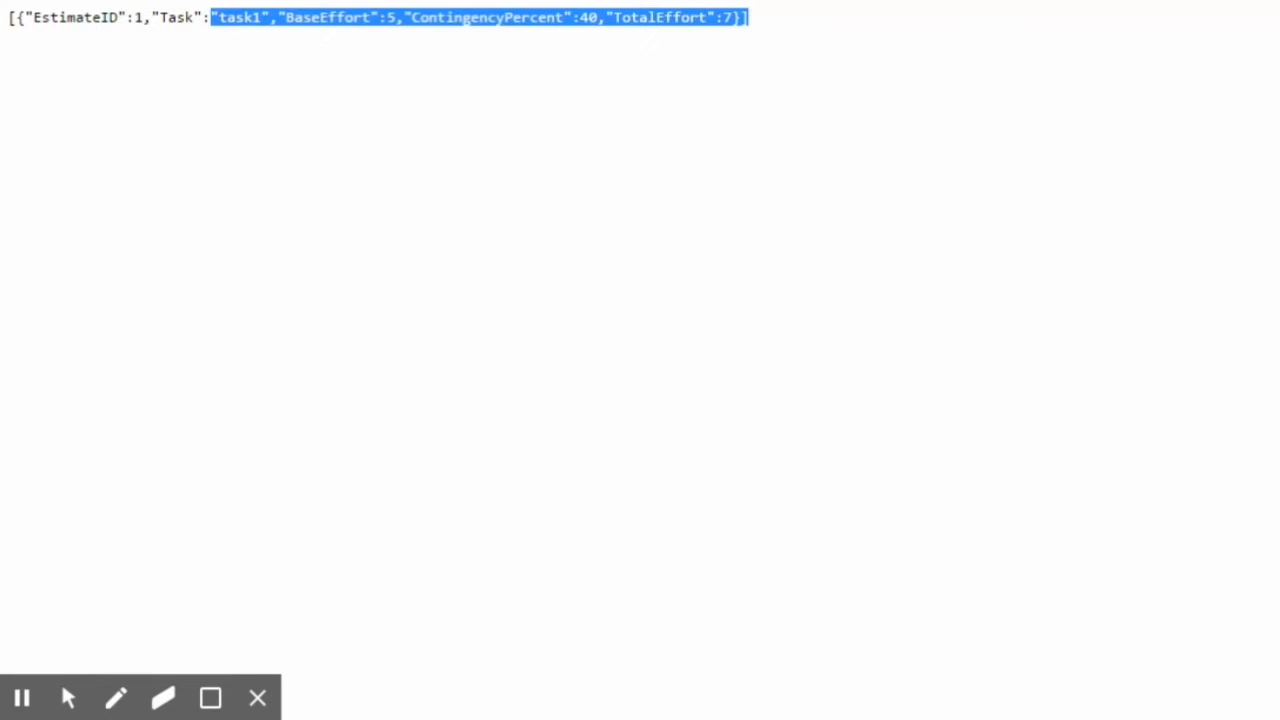